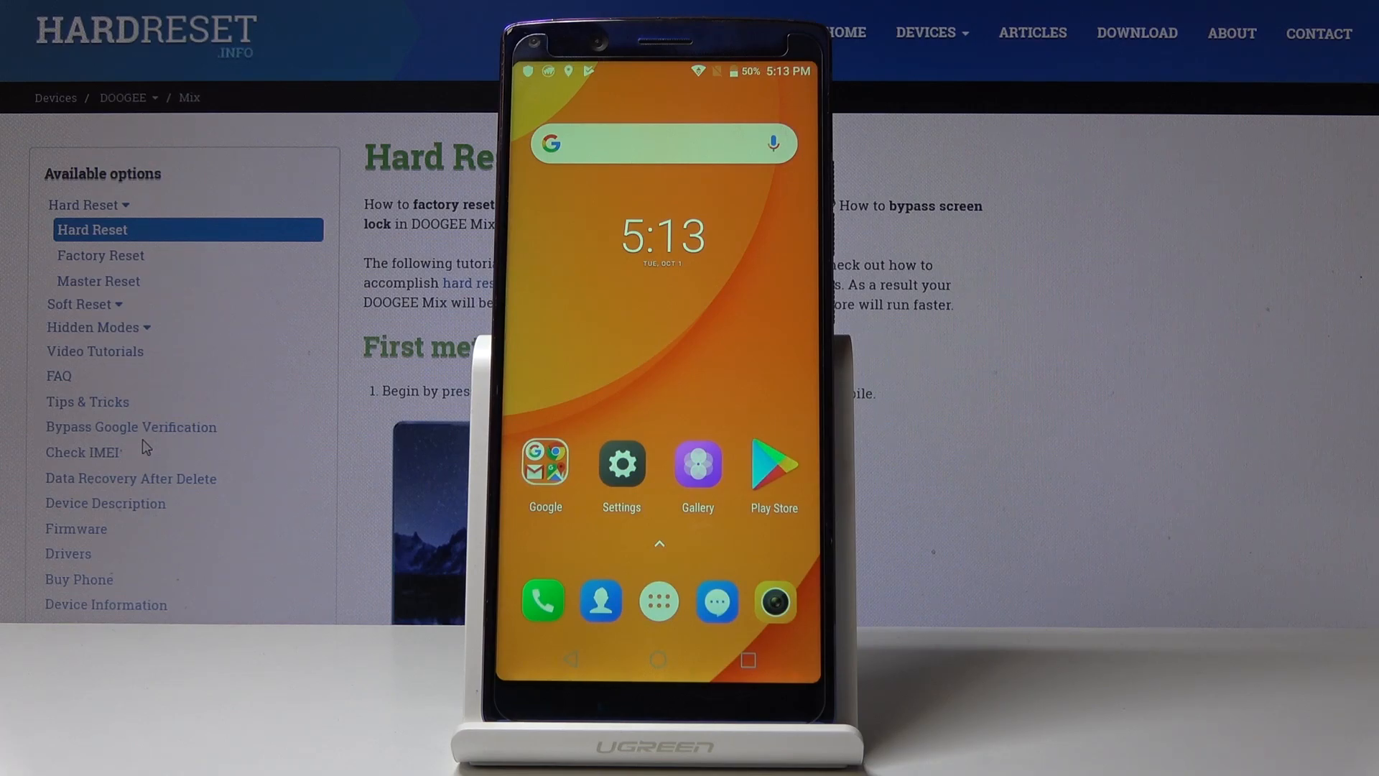
# Step: Go from the home screen into Settings > Languages & input, showing English (United States)
pyautogui.click(621, 467)
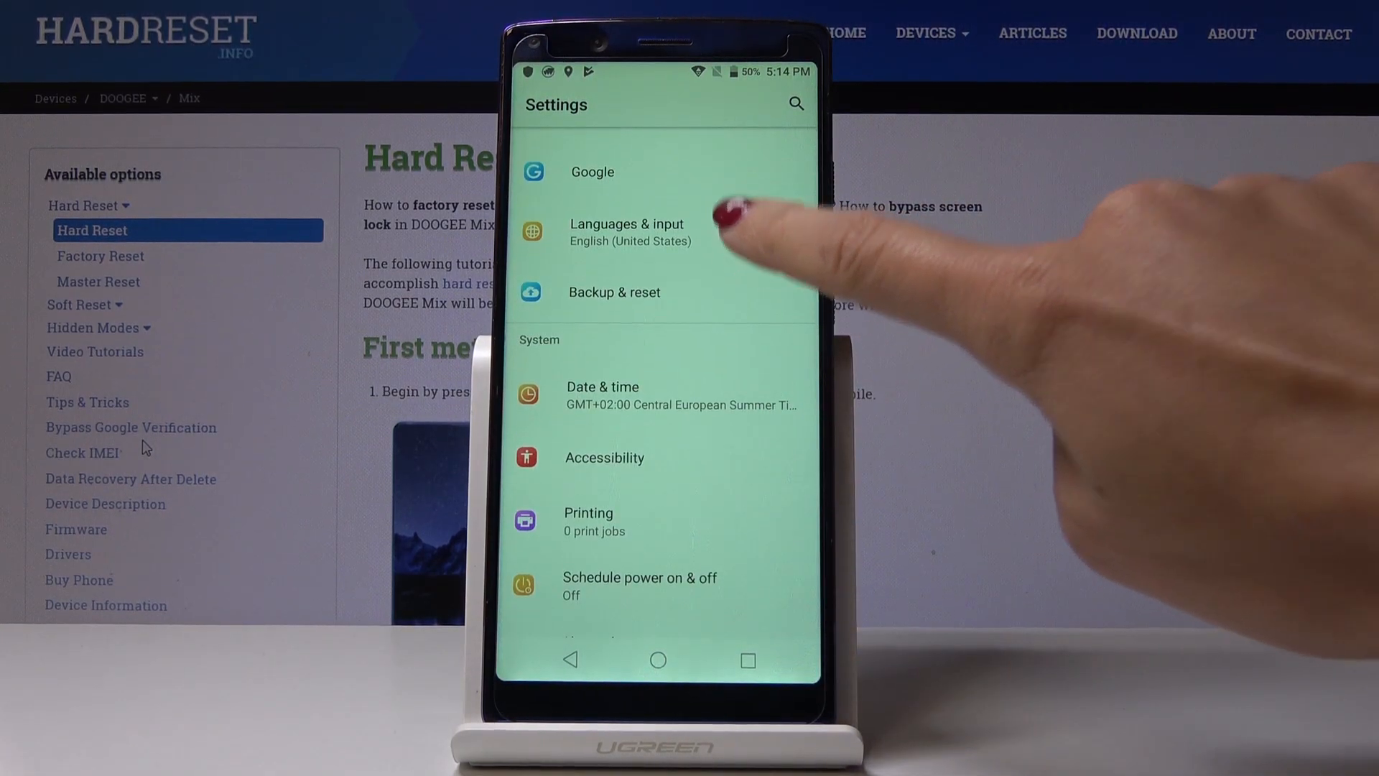
pyautogui.click(625, 231)
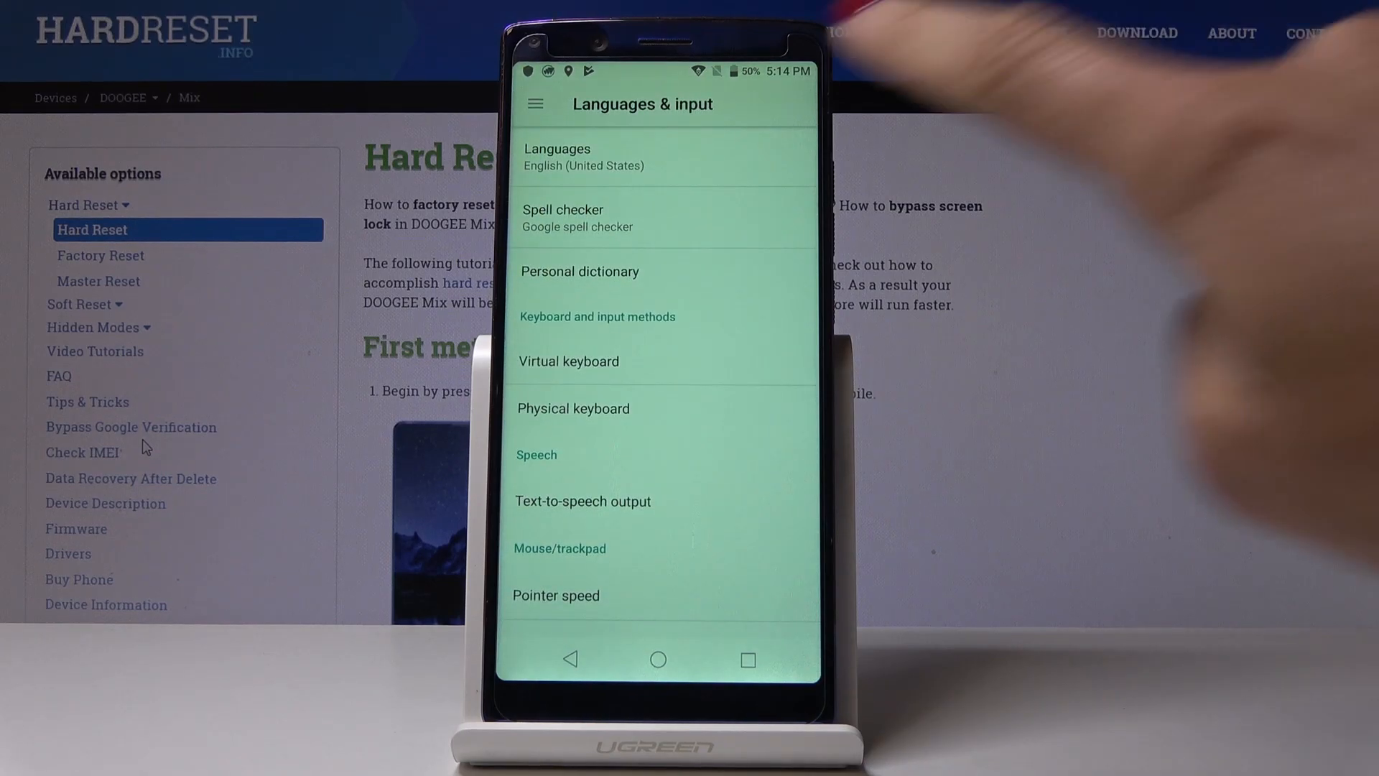
# Step: Add Español (España) from the Add a language list and place it above English (United States)
pyautogui.click(557, 157)
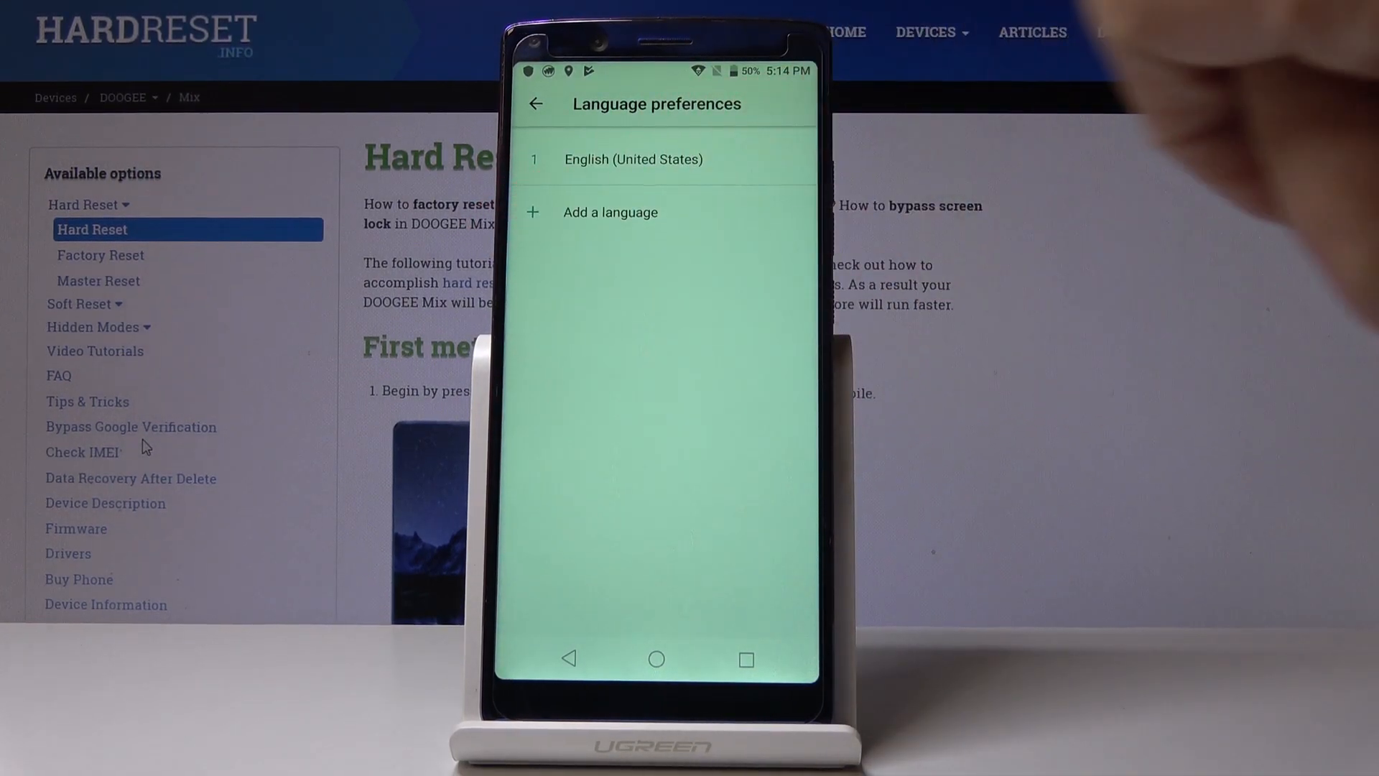
pyautogui.click(609, 213)
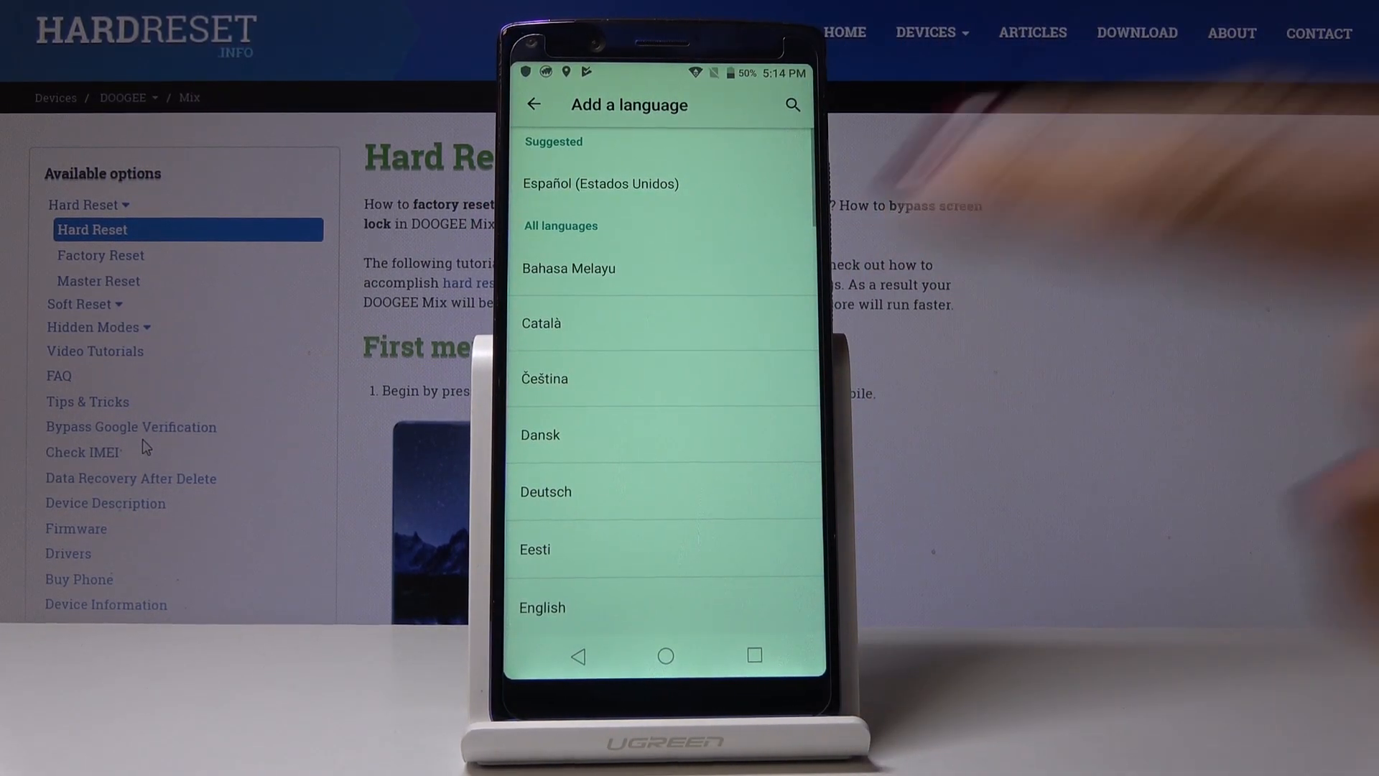
pyautogui.scroll(-3)
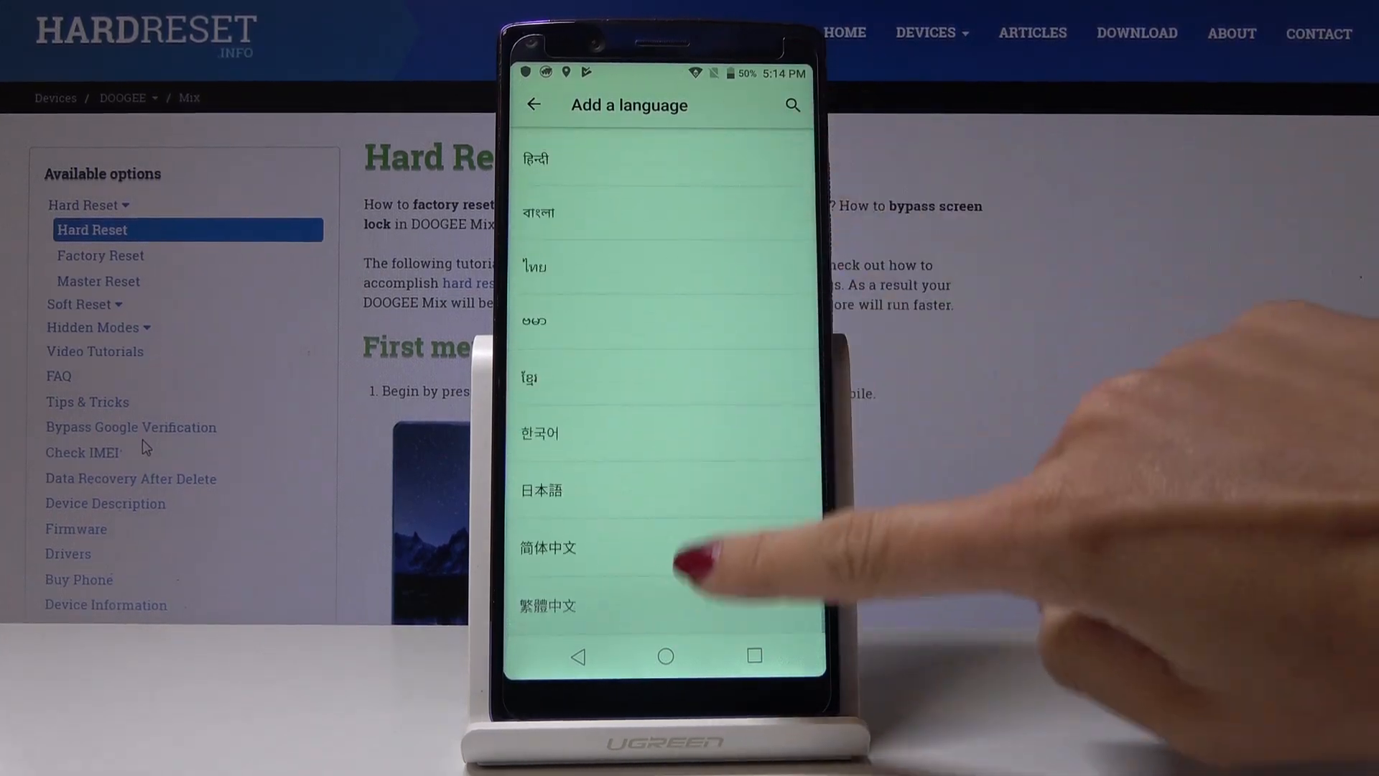
pyautogui.scroll(-3)
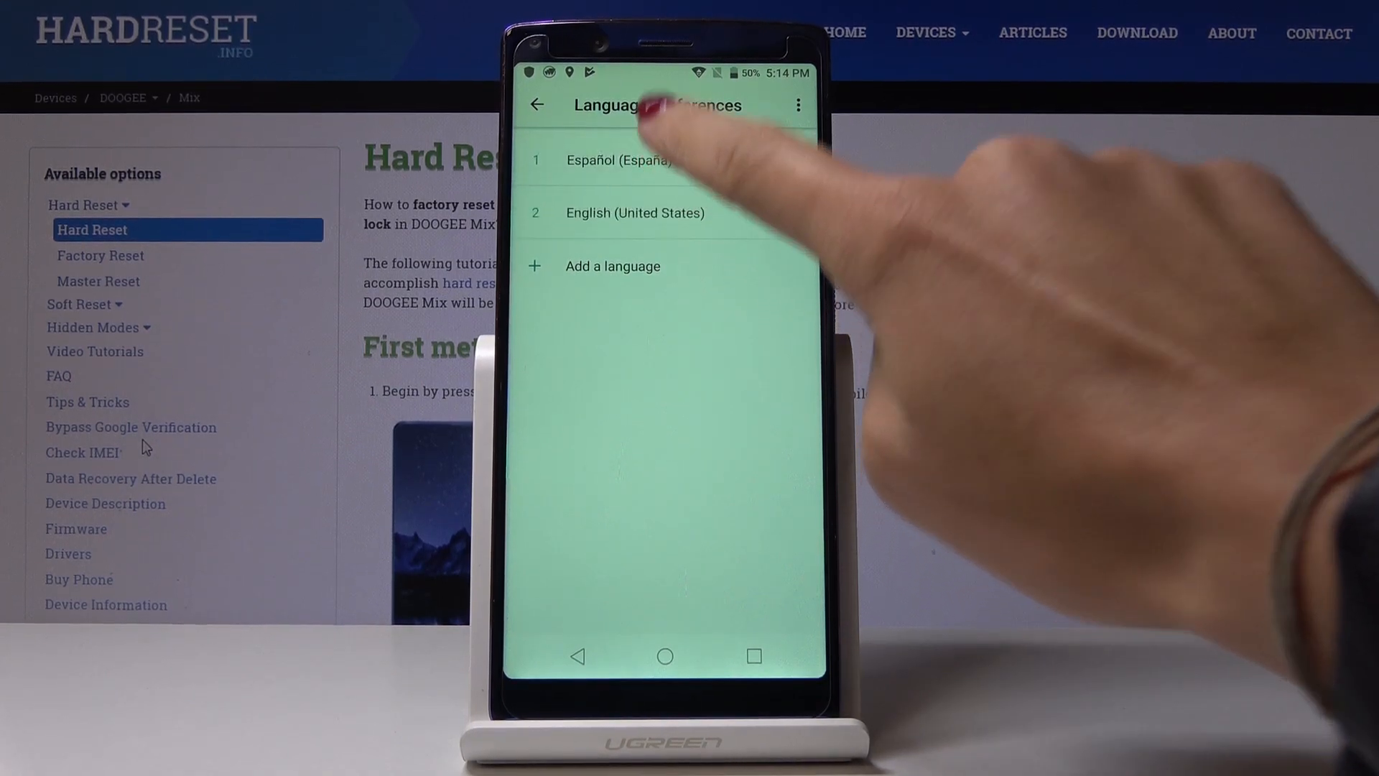
# Step: Return to the main Settings screen, now shown in Spanish as Ajustes
pyautogui.click(621, 160)
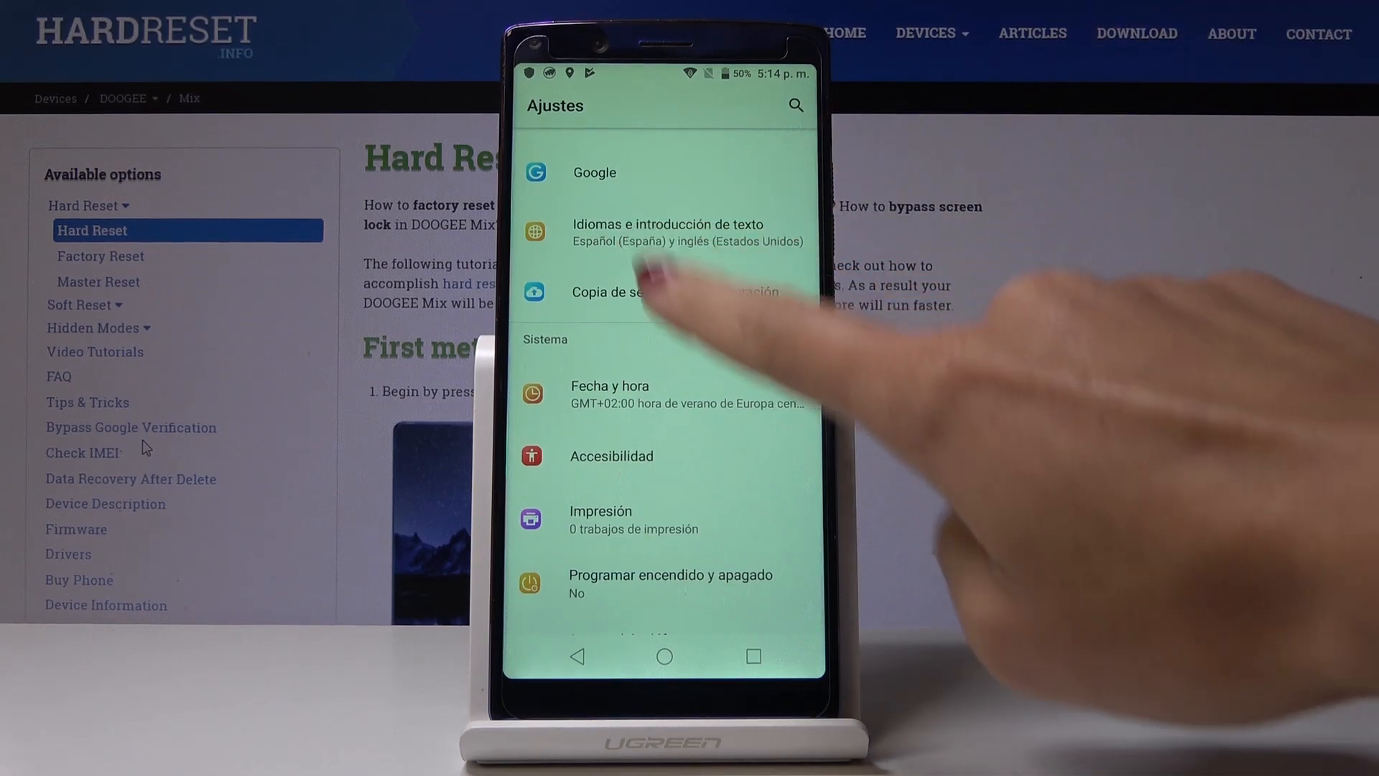
# Step: From the home screen reopen Ajustes and reach Idiomas e introducción de texto
pyautogui.scroll(-3)
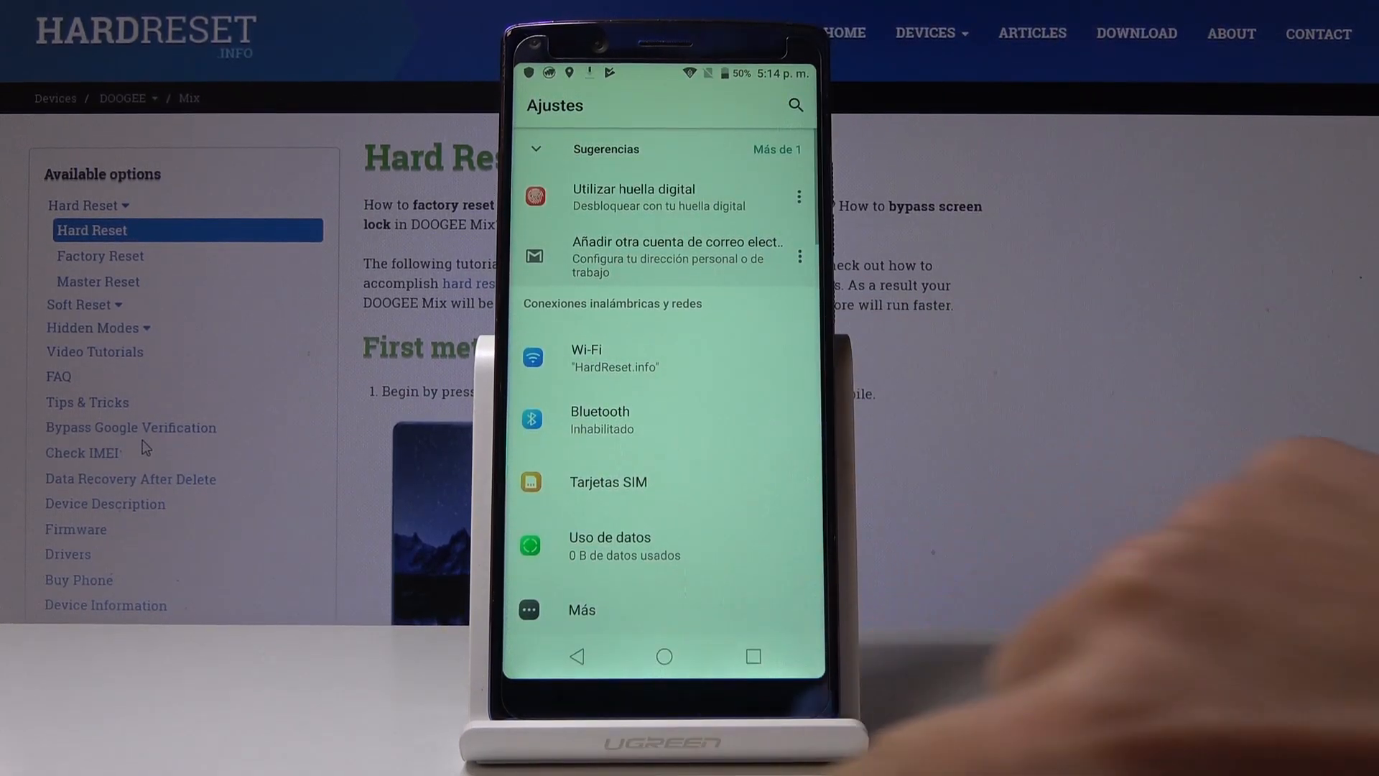
pyautogui.click(663, 656)
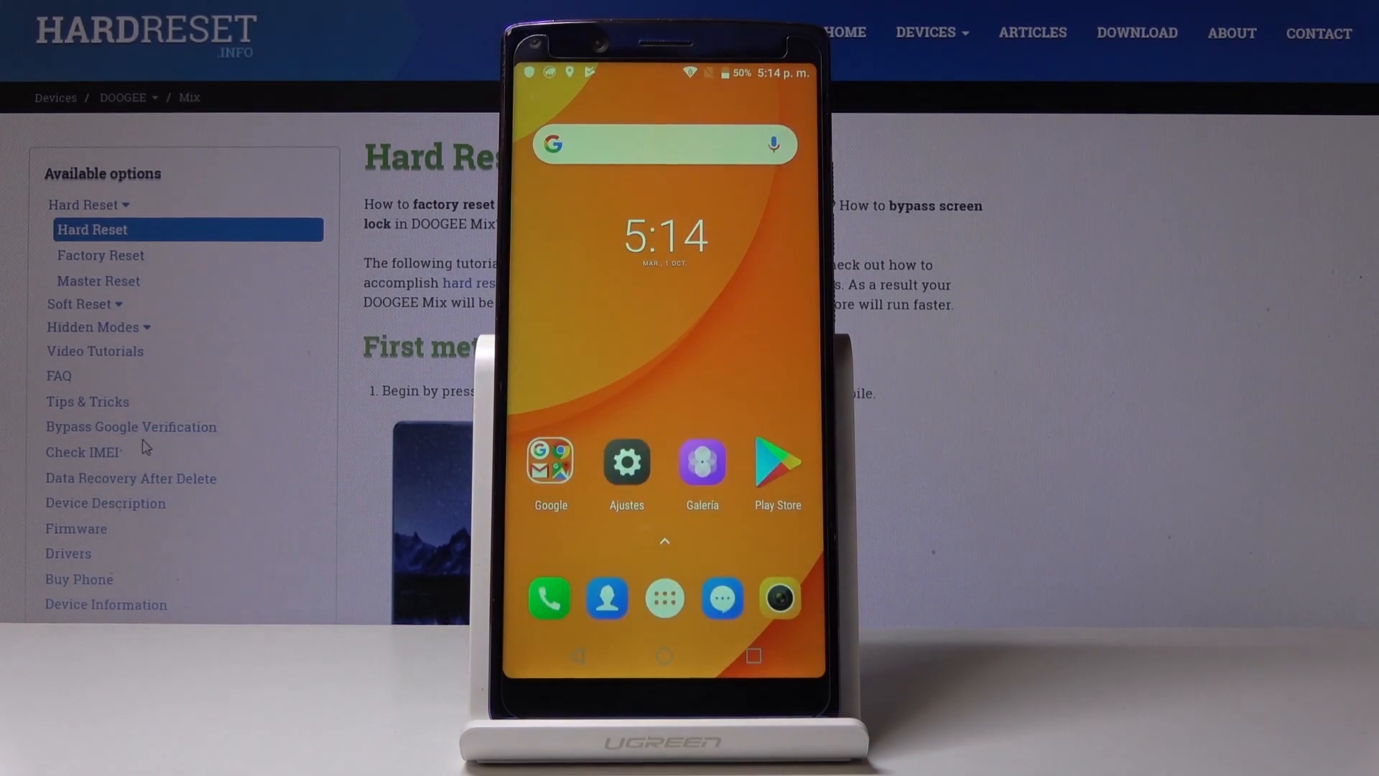
pyautogui.click(625, 460)
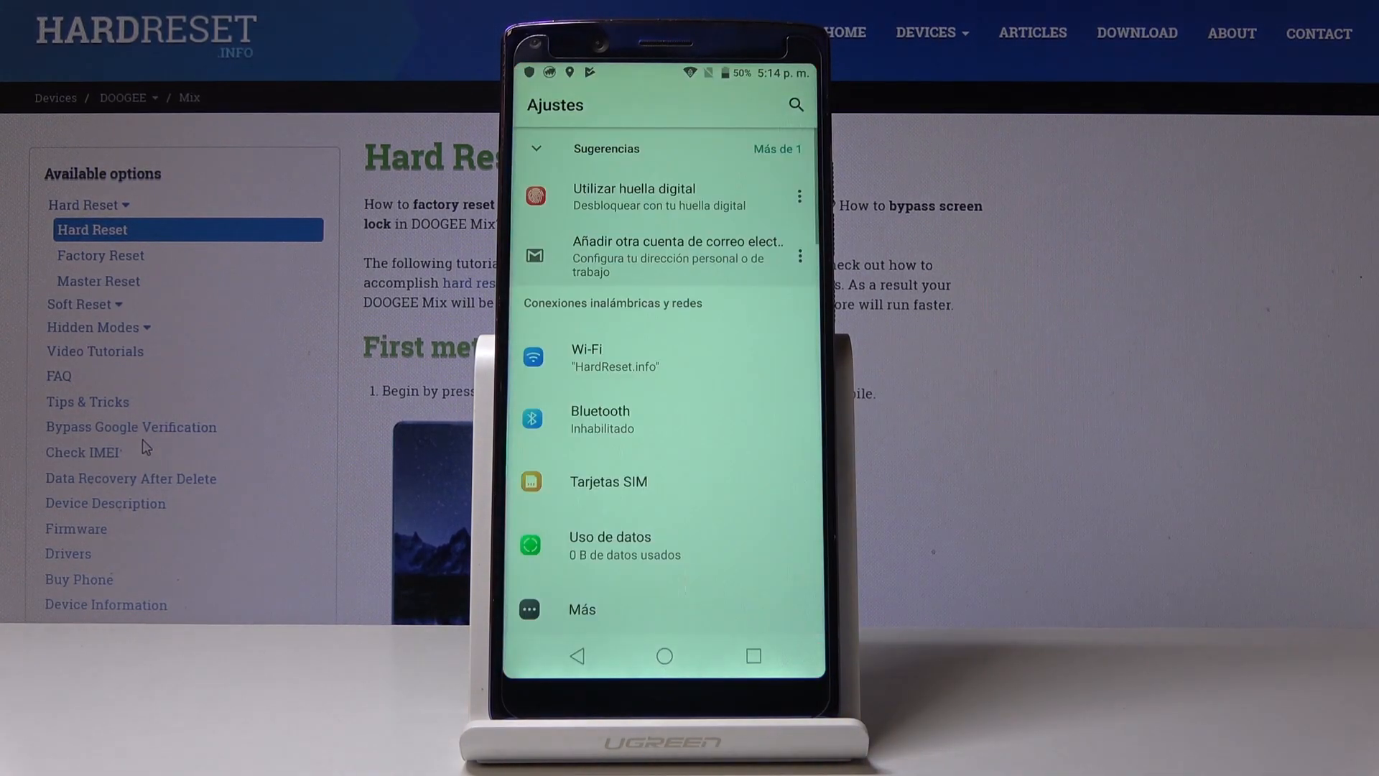
pyautogui.scroll(-3)
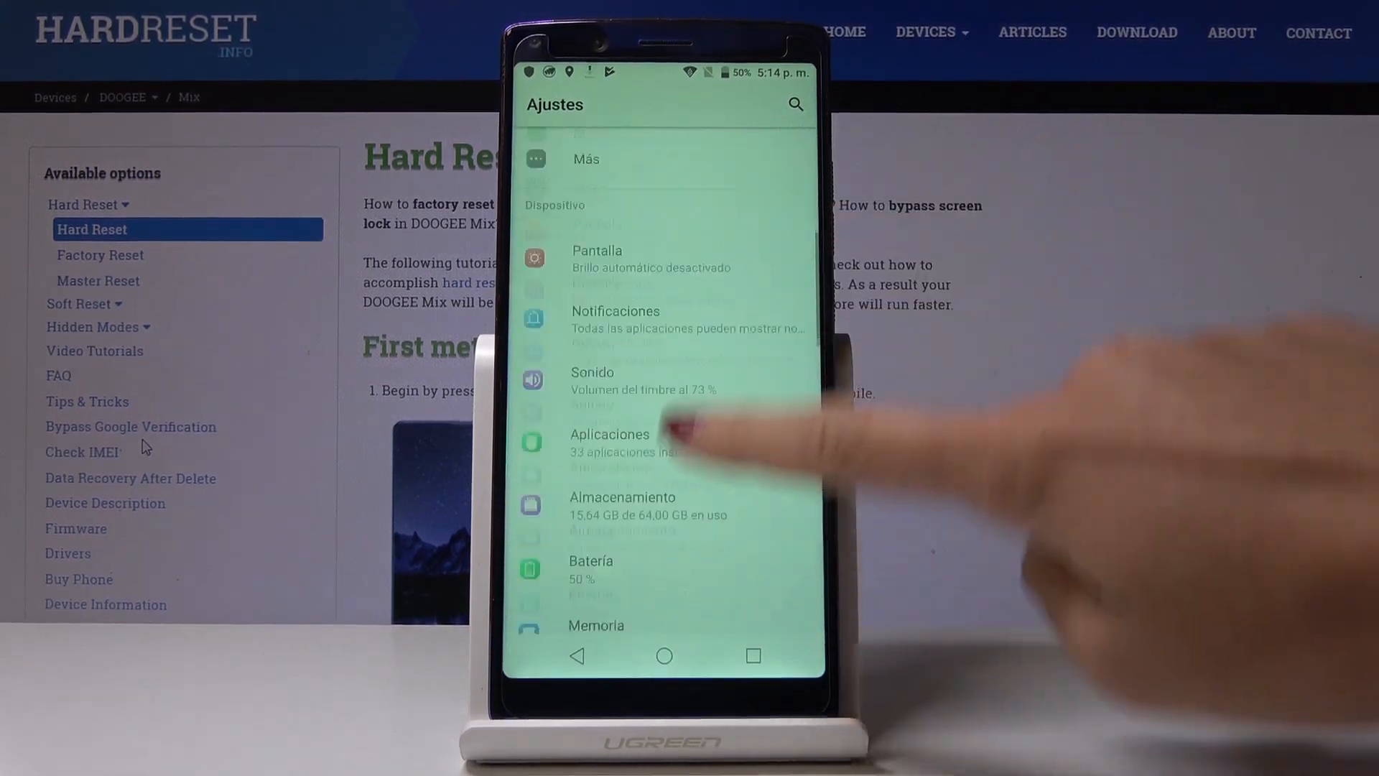
pyautogui.scroll(-3)
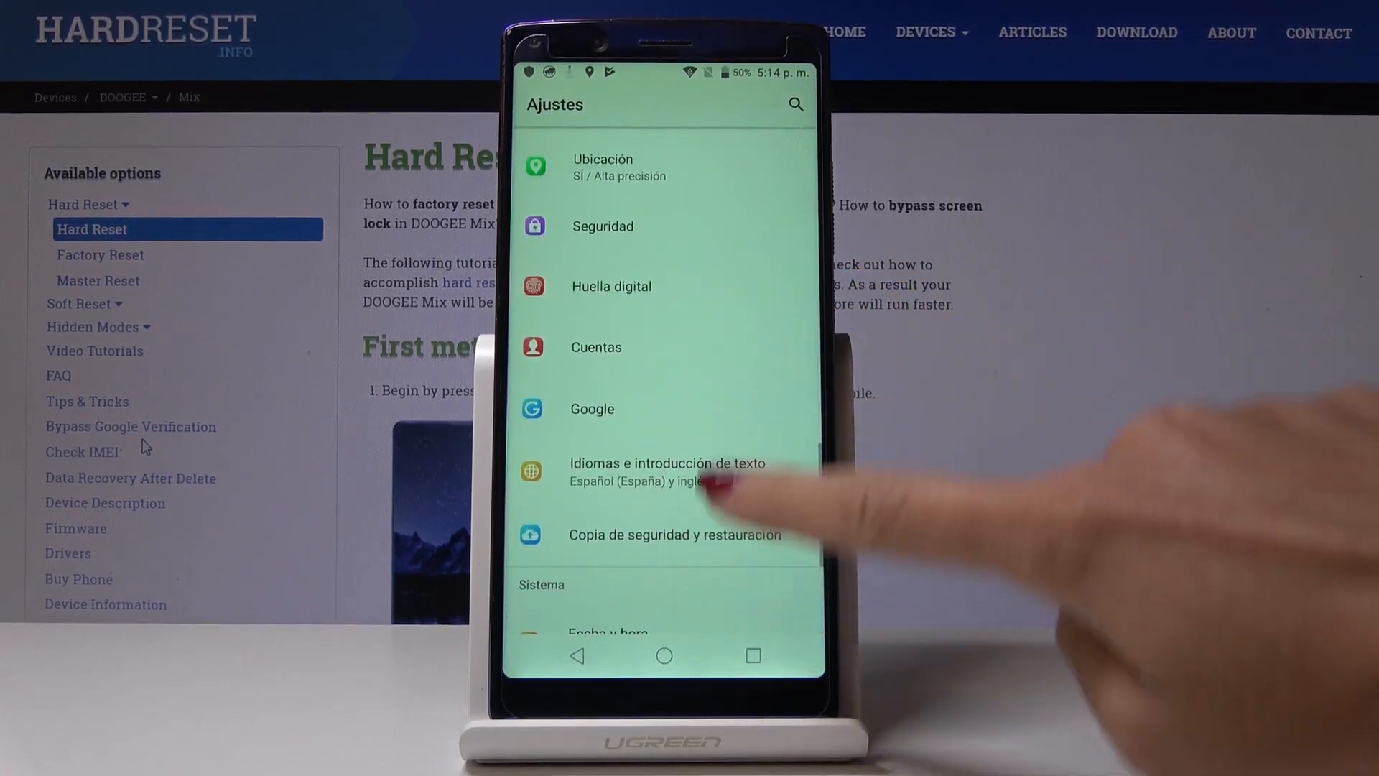
pyautogui.scroll(-3)
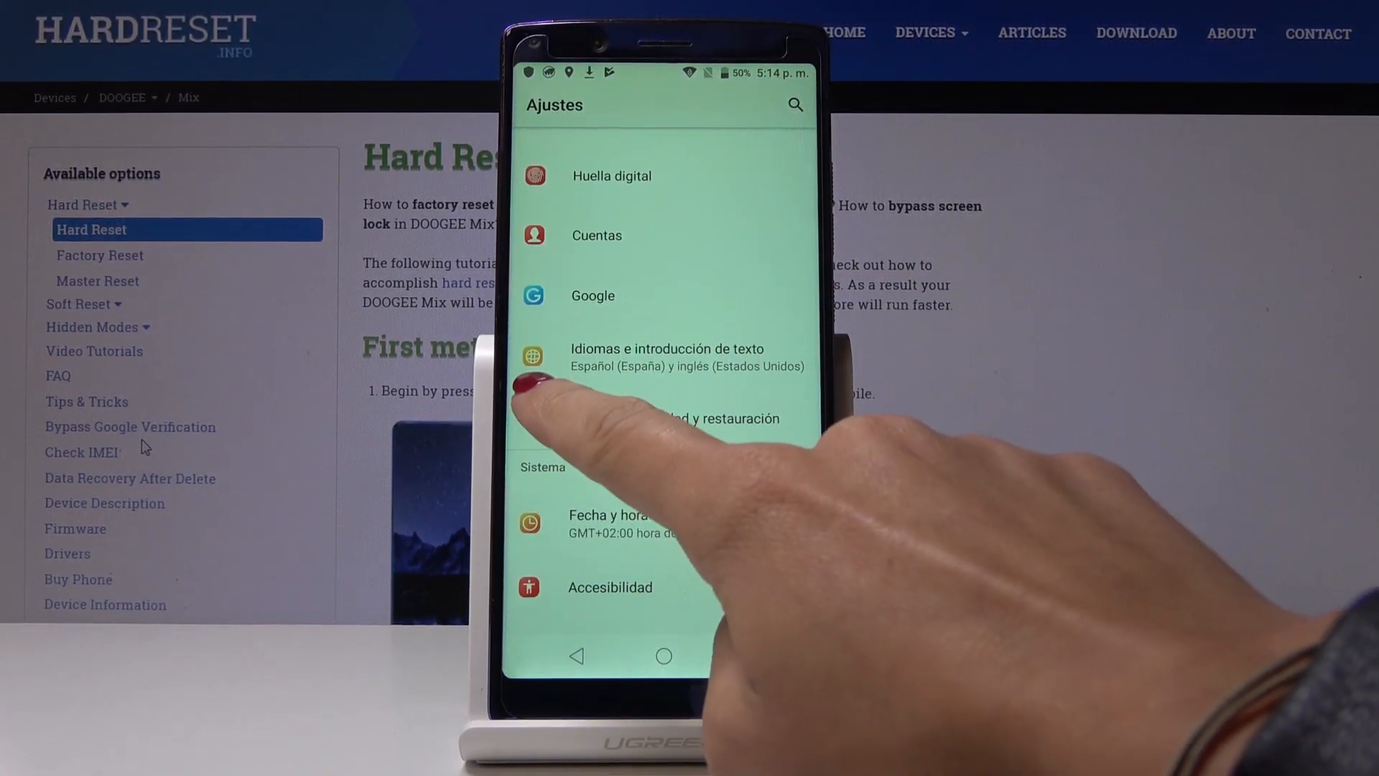
pyautogui.click(666, 356)
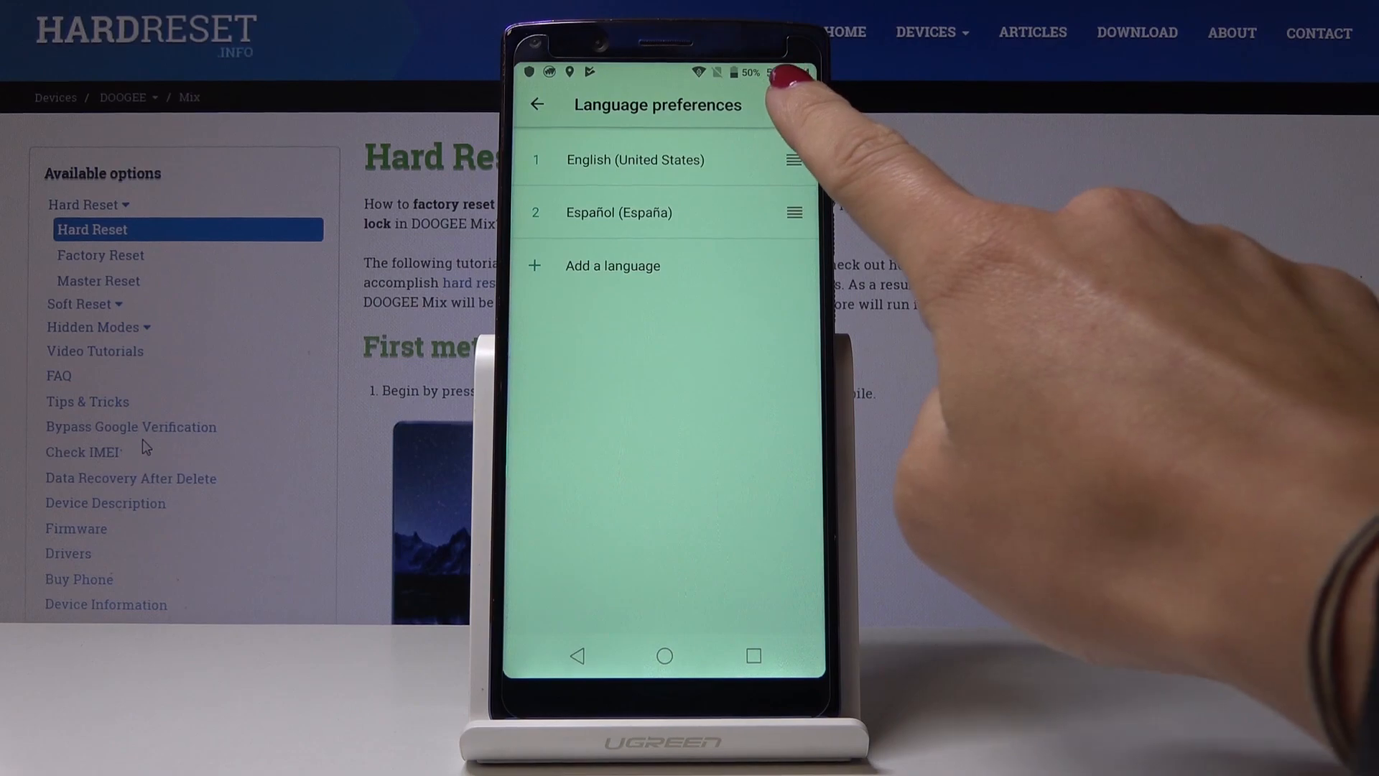
# Step: With English (United States) back above Español (España), bring up the language removal options
pyautogui.click(635, 160)
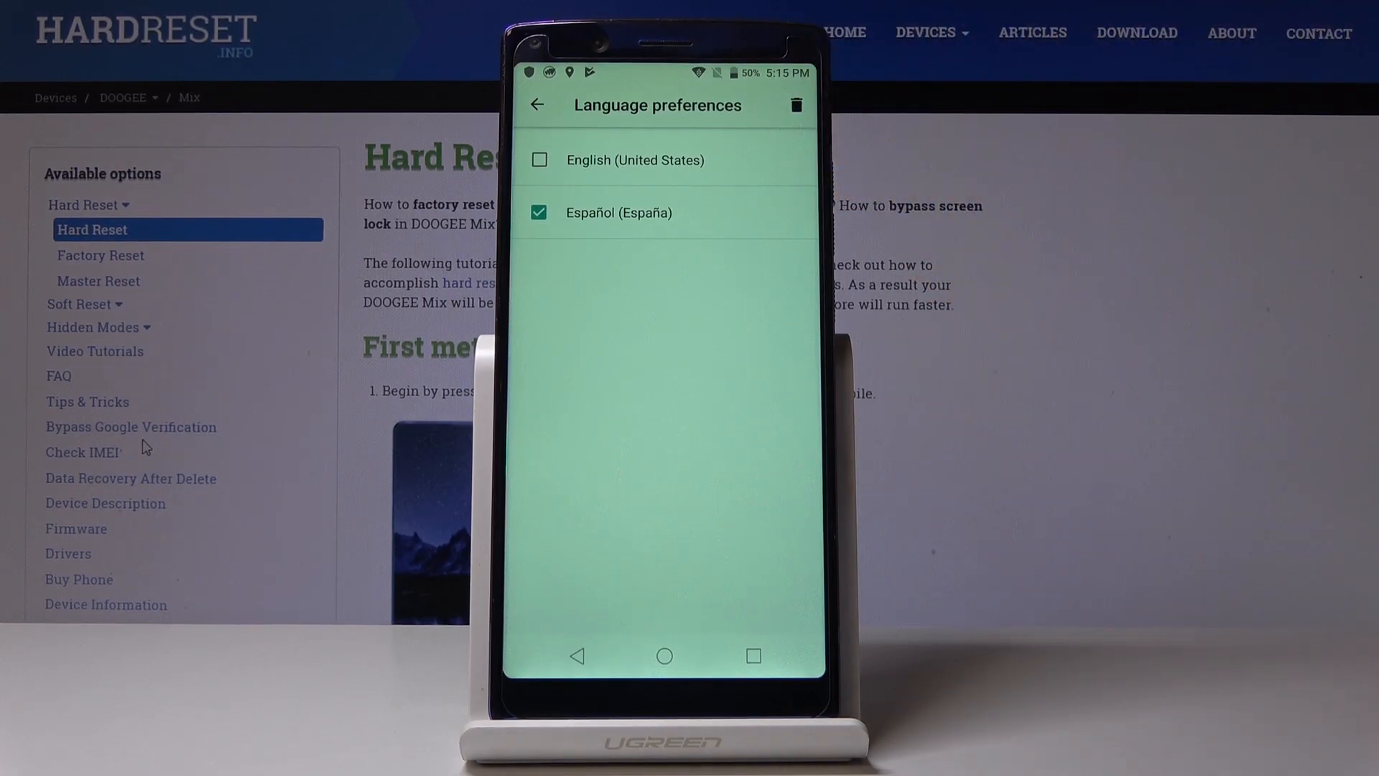
# Step: Delete Español (España), leaving English (United States) as the only language
pyautogui.click(794, 105)
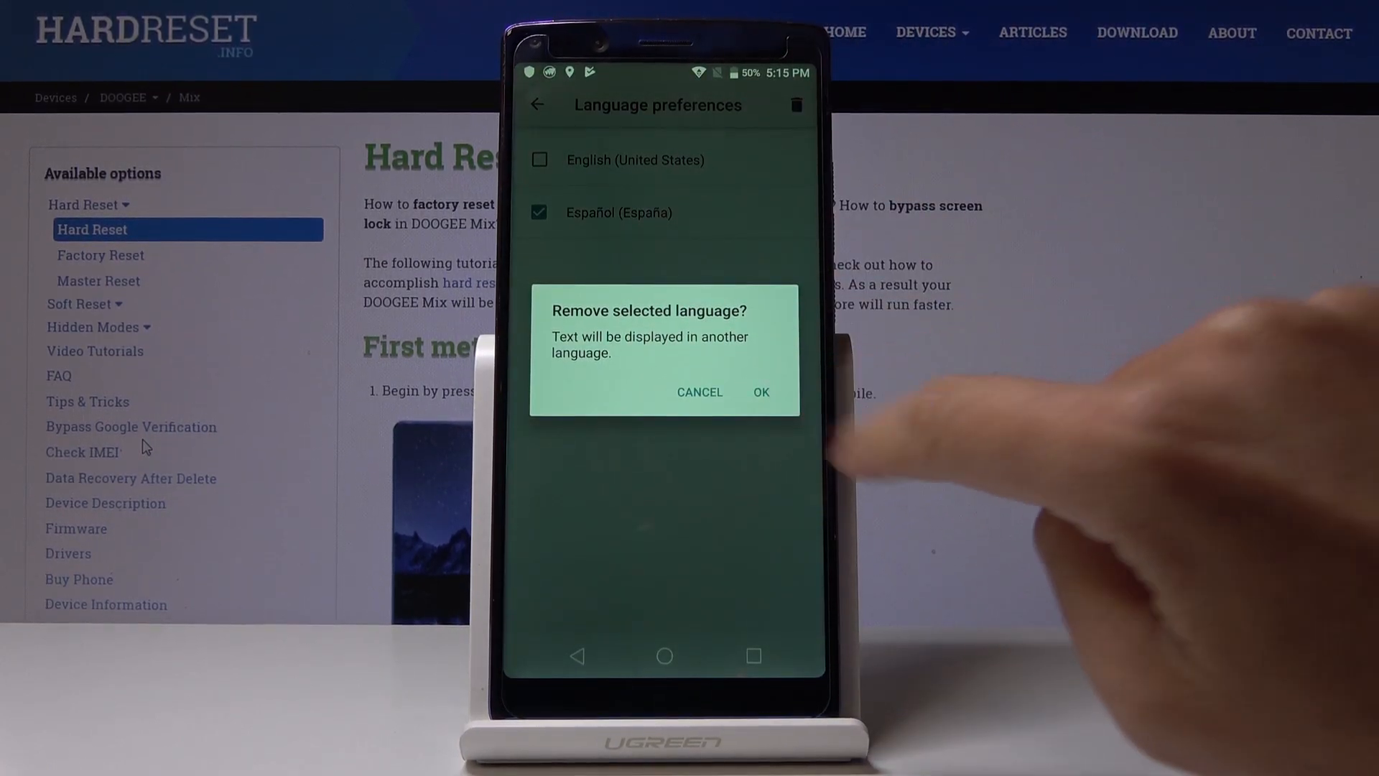
pyautogui.click(759, 393)
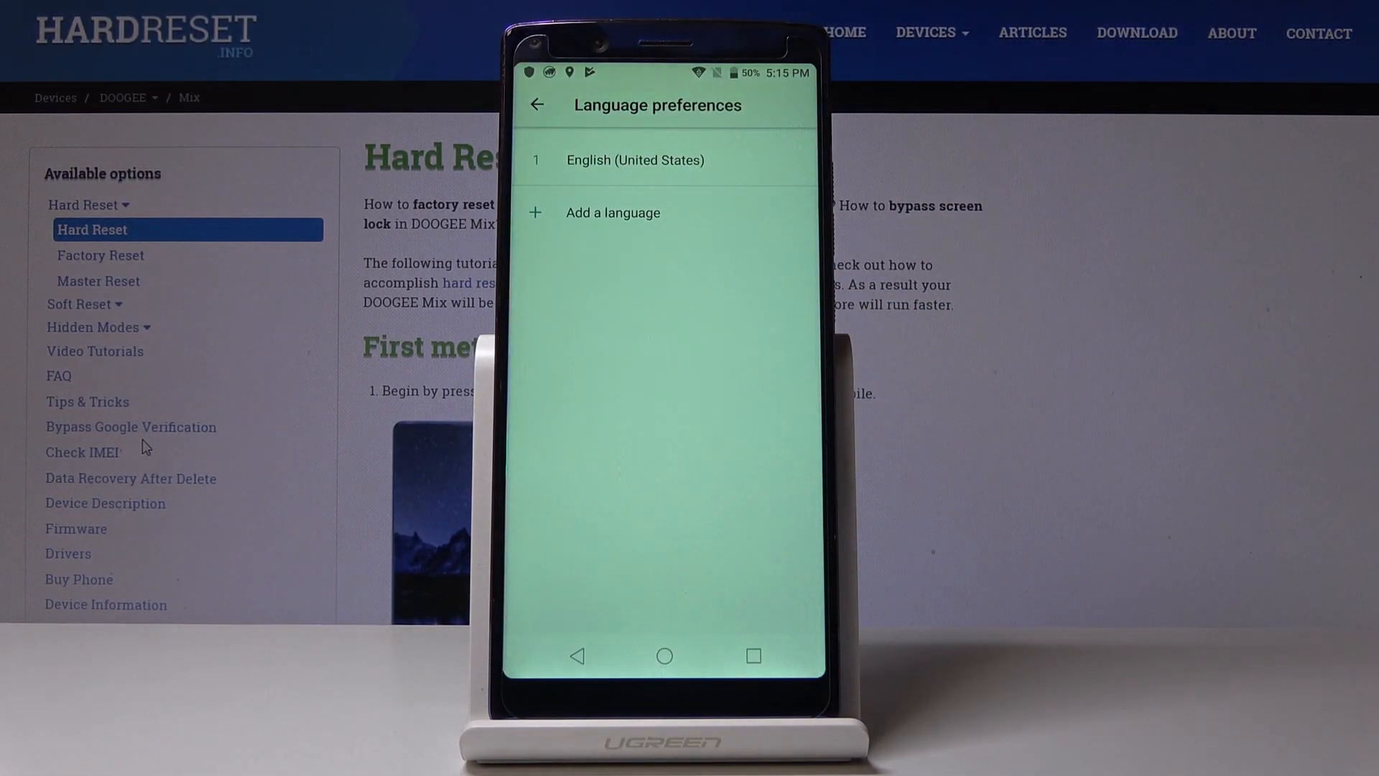